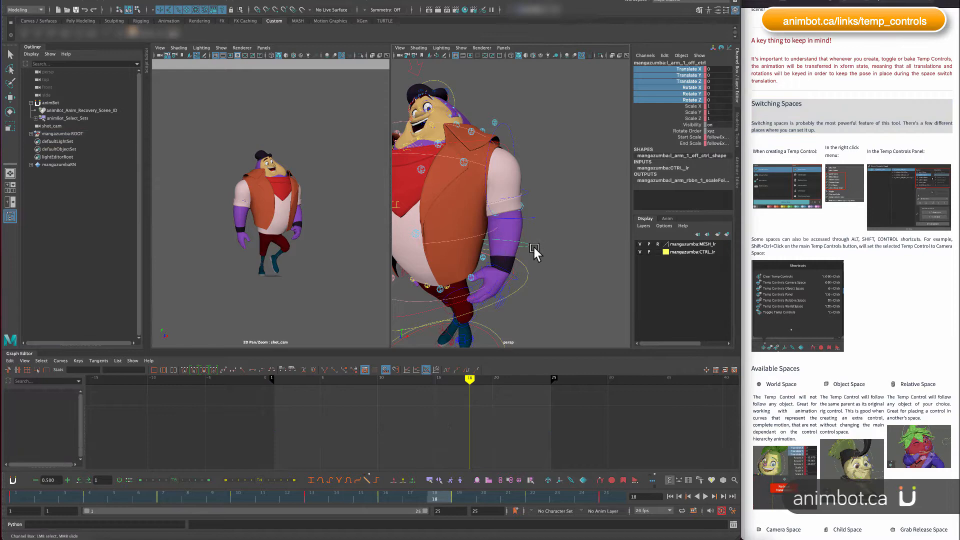
Step: Select the arm IK and spine COG controls and bring up animBot Temp Control options
left_click(499, 254)
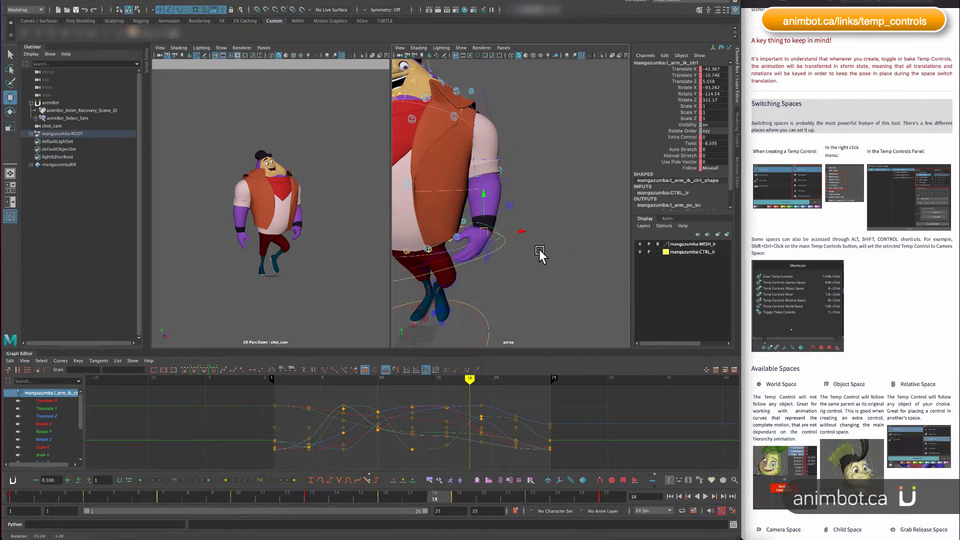
left_click(547, 480)
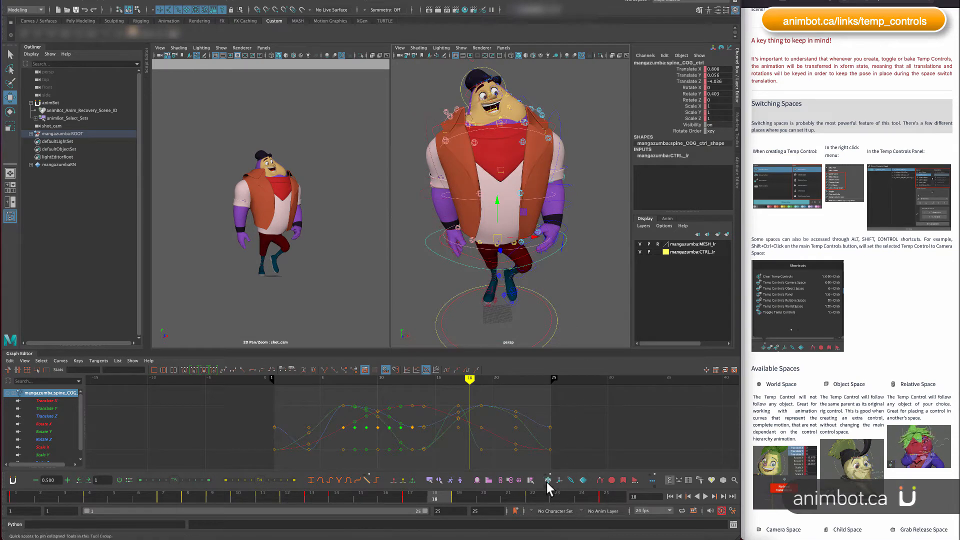
left_click(548, 480)
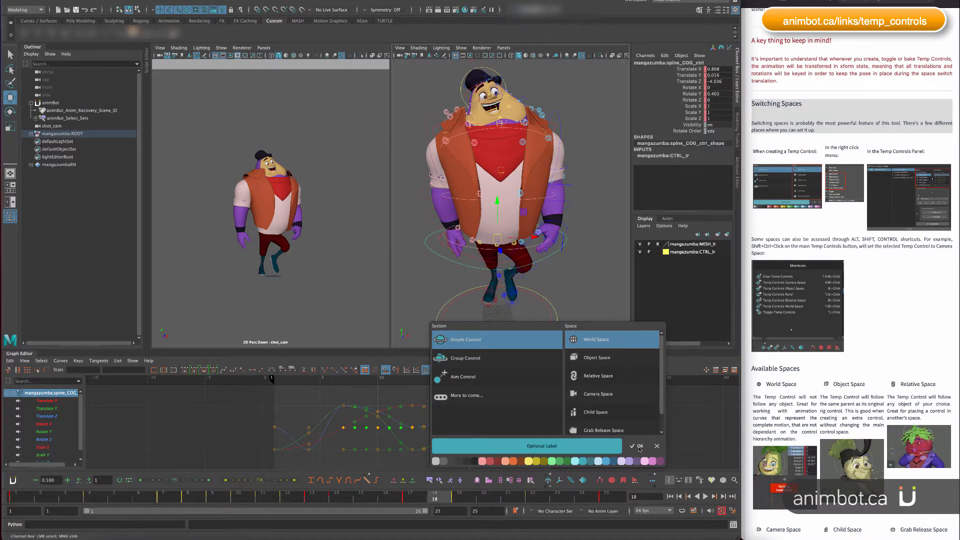
Step: Create a World Space temp control for the COG, then switch it to Relative Space
left_click(639, 446)
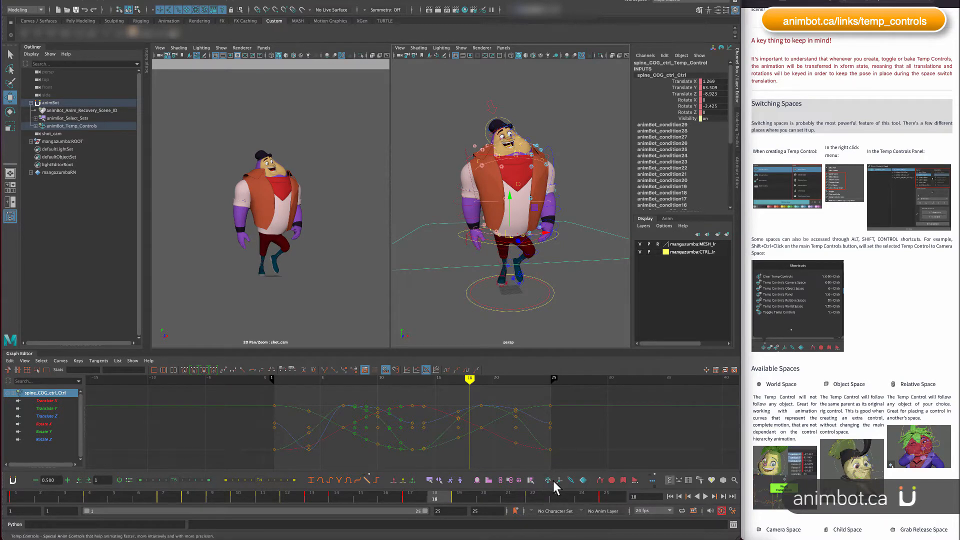
mouse_move(549, 488)
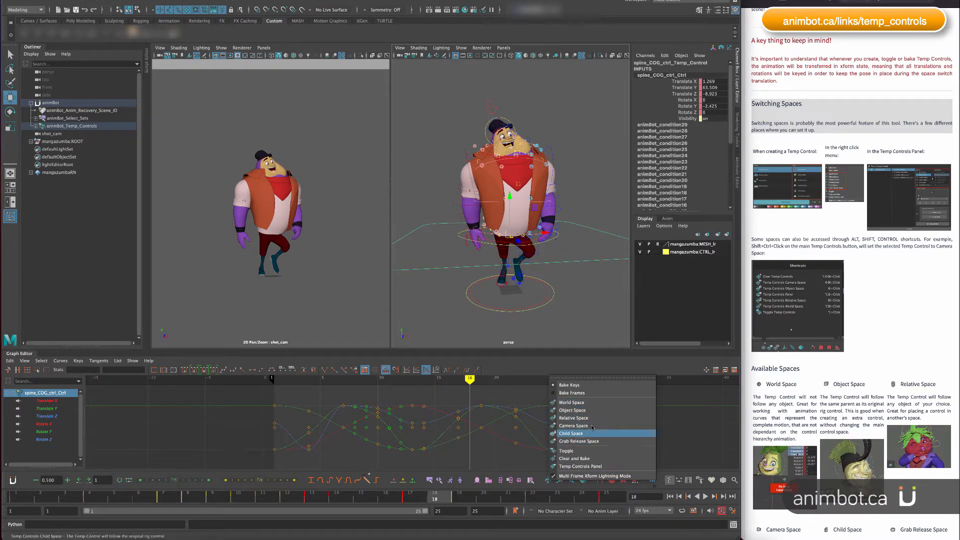
mouse_move(589, 417)
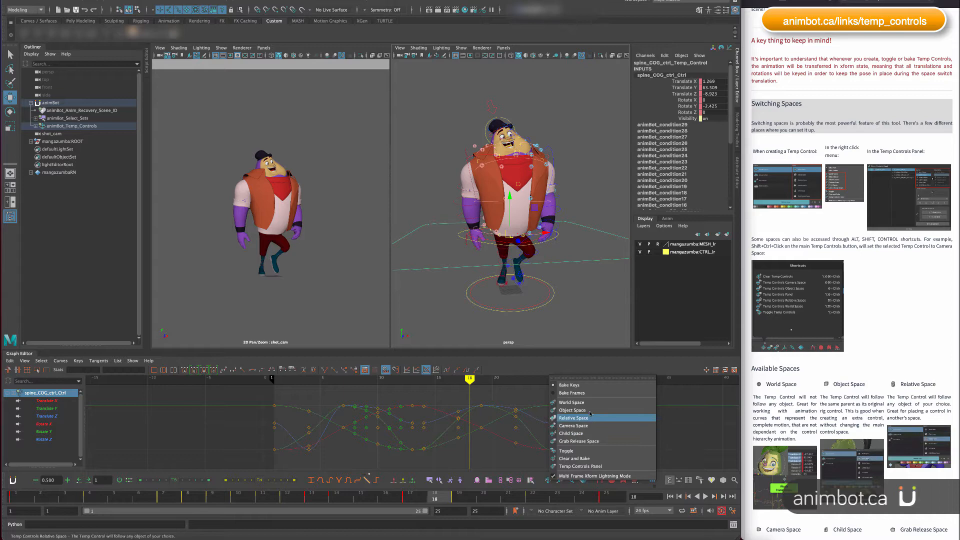
left_click(573, 417)
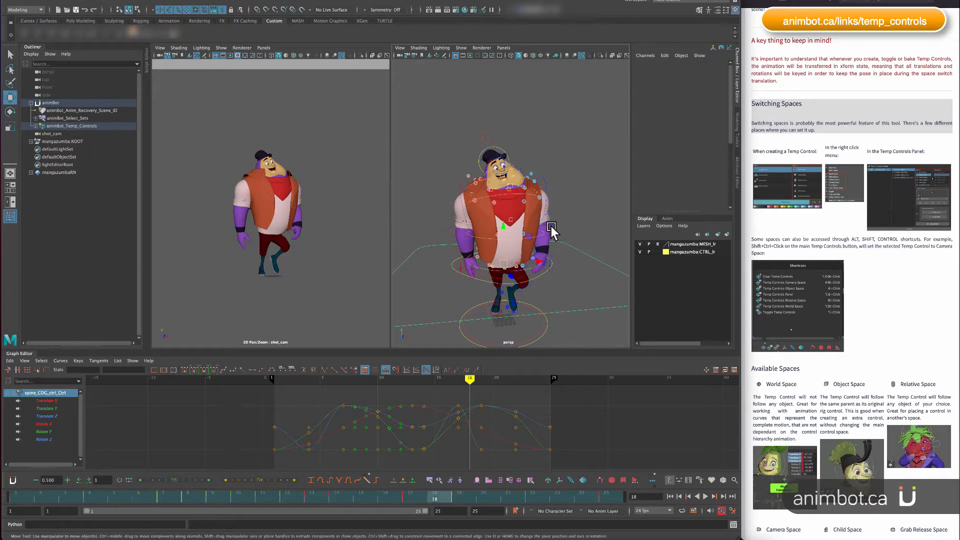
Step: Add a temp control to spine_2_ik_ctrl, then test-move the COG and moveall controls
left_click(522, 196)
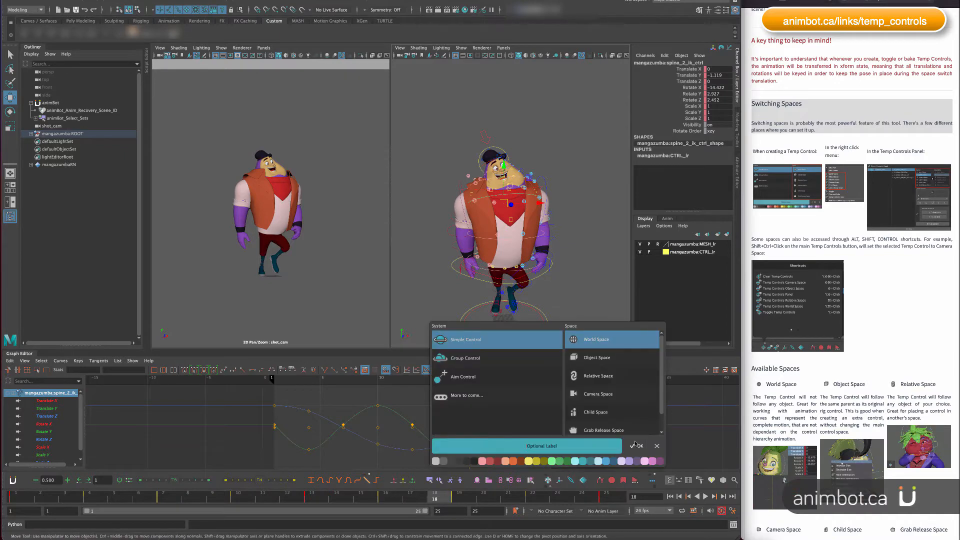
left_click(636, 446)
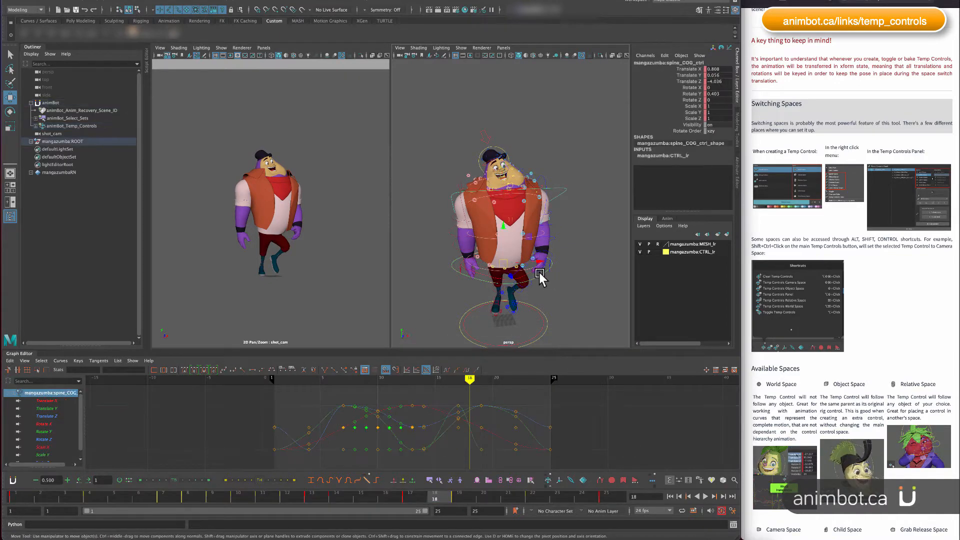
left_click(413, 501)
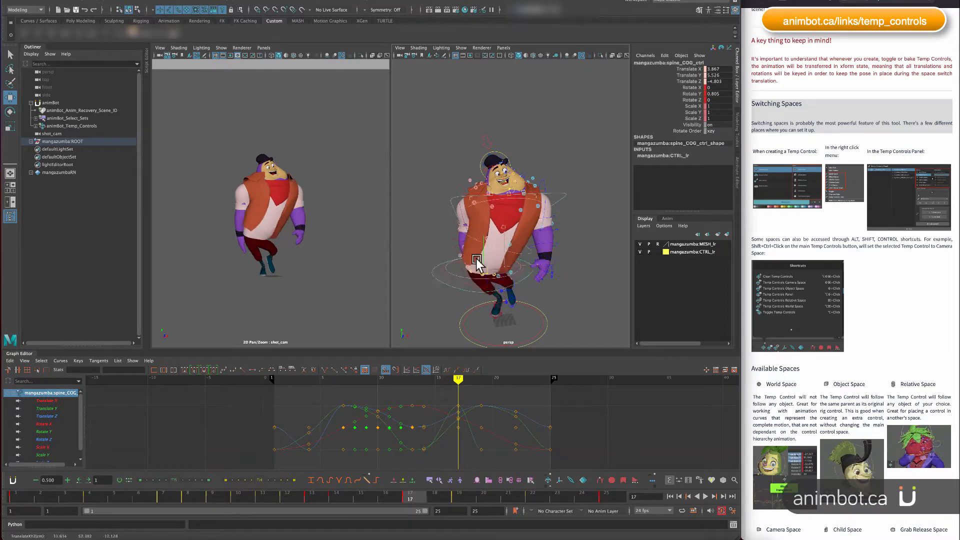
left_click_drag(502, 245, 480, 260)
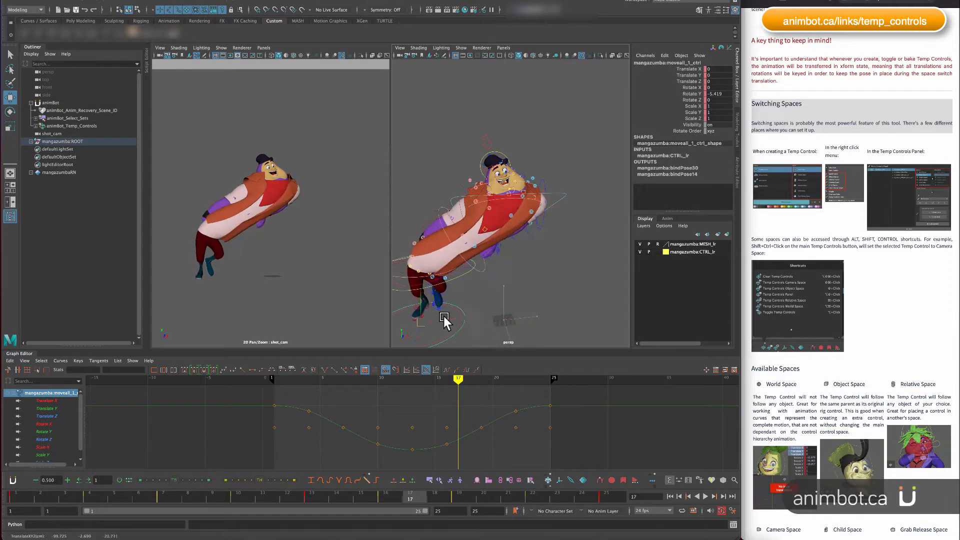
left_click_drag(445, 318, 424, 323)
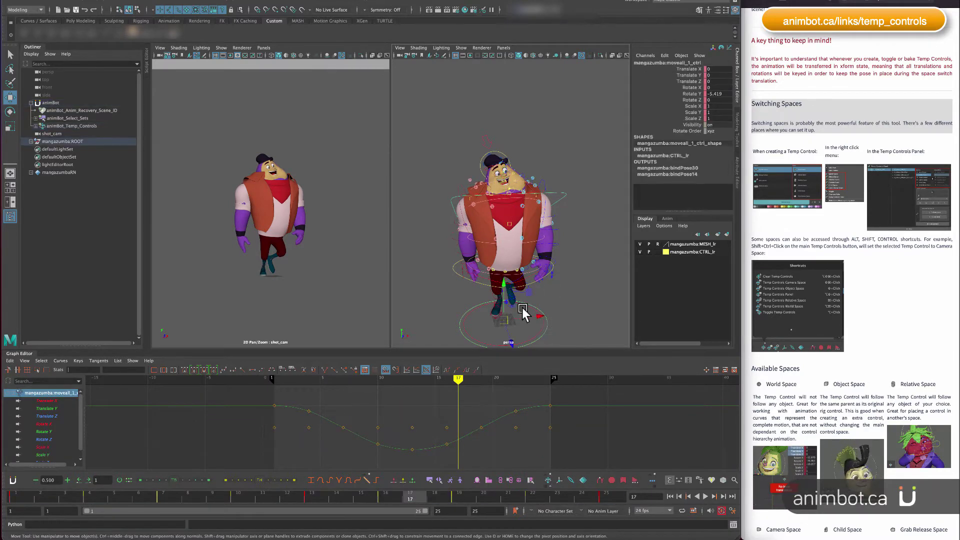
left_click_drag(523, 309, 483, 322)
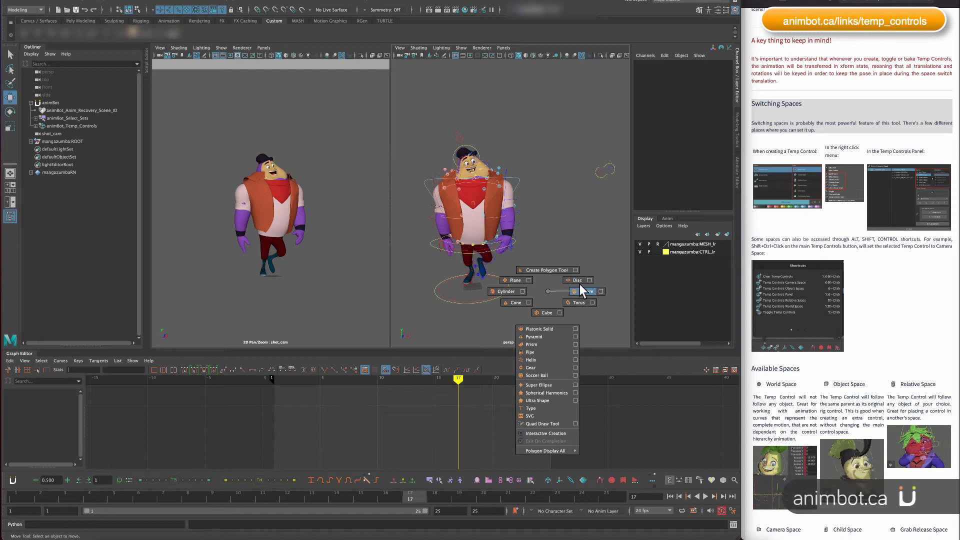
Step: Place a polygon sphere beside the character and select the spine 2 IK temp control
left_click(585, 291)
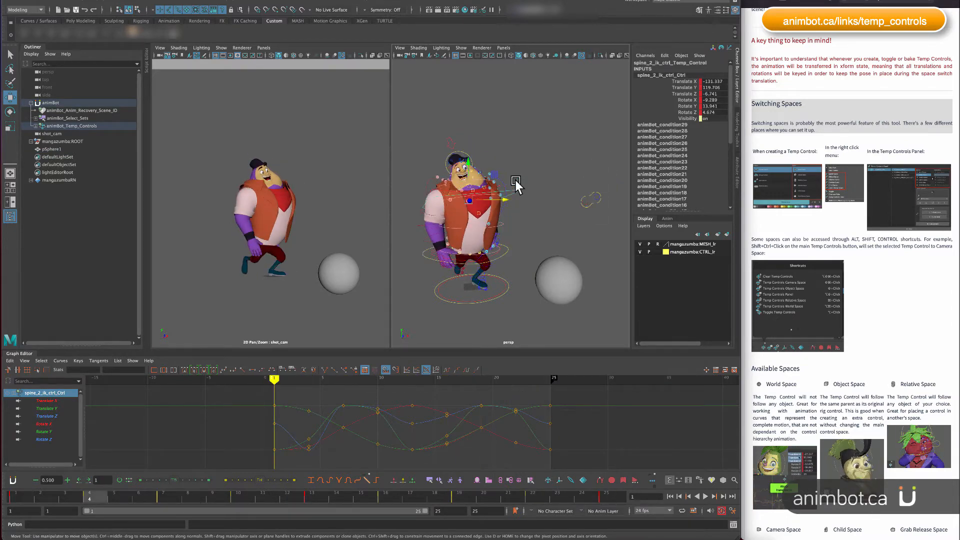
left_click(377, 379)
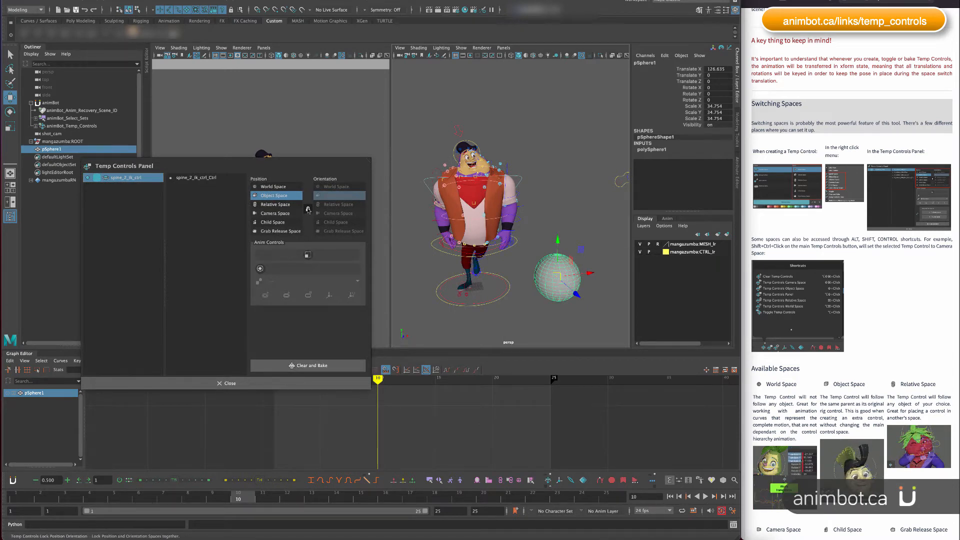
Step: Set Object Space position with Relative orientation, rotate the sphere, and close the panel
left_click(337, 195)
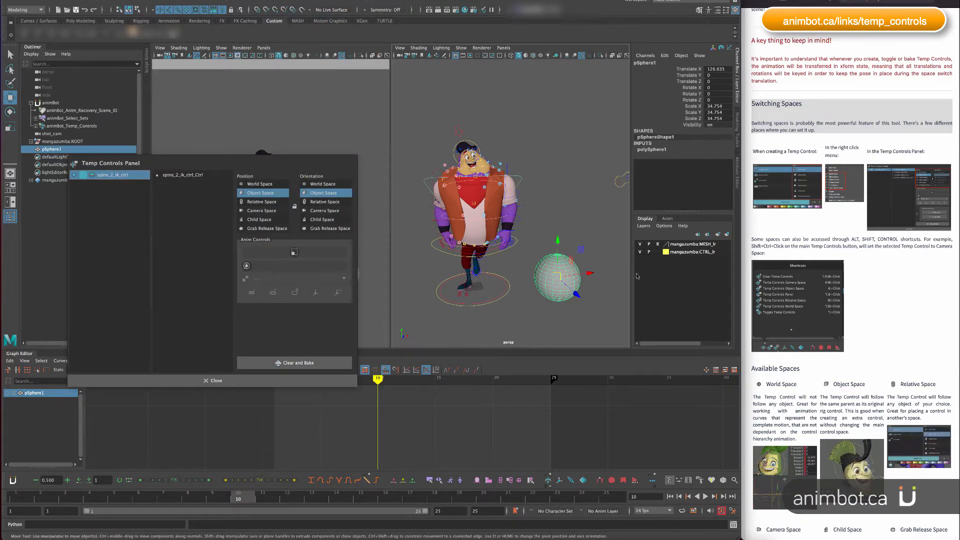
left_click(324, 201)
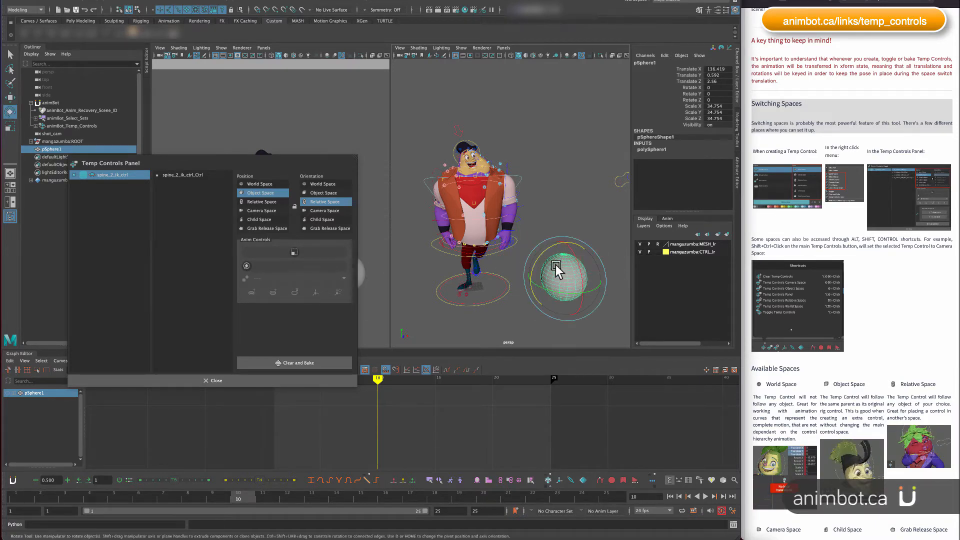
left_click_drag(557, 270, 535, 271)
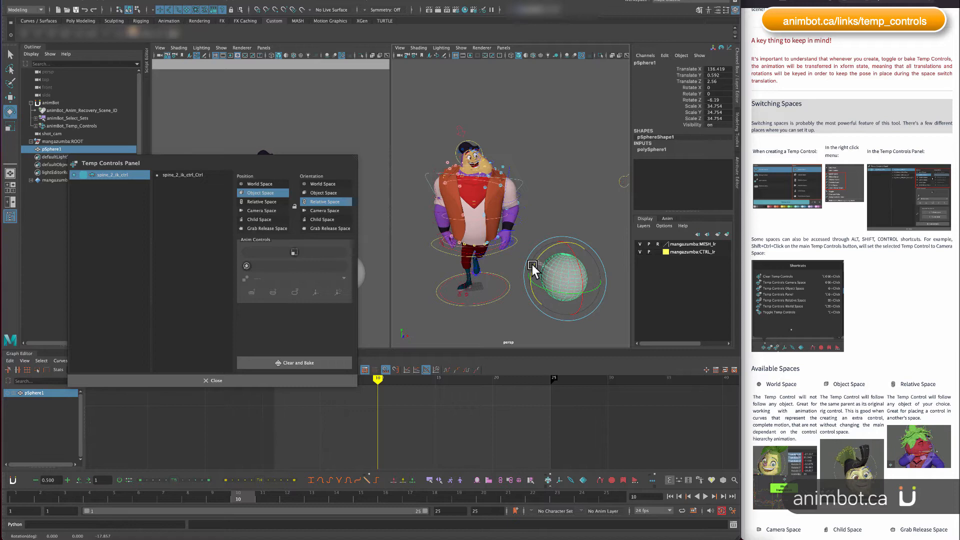
left_click_drag(539, 272, 532, 254)
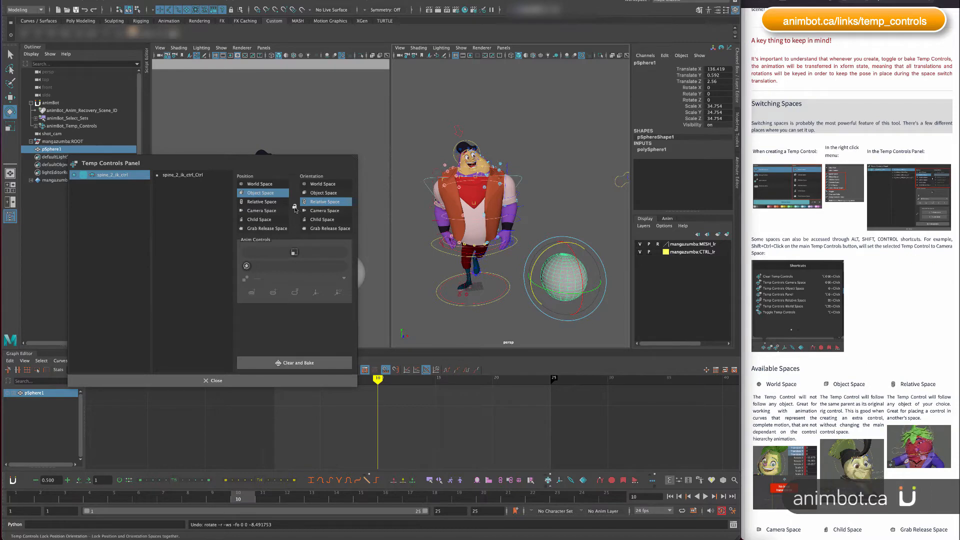
left_click(212, 380)
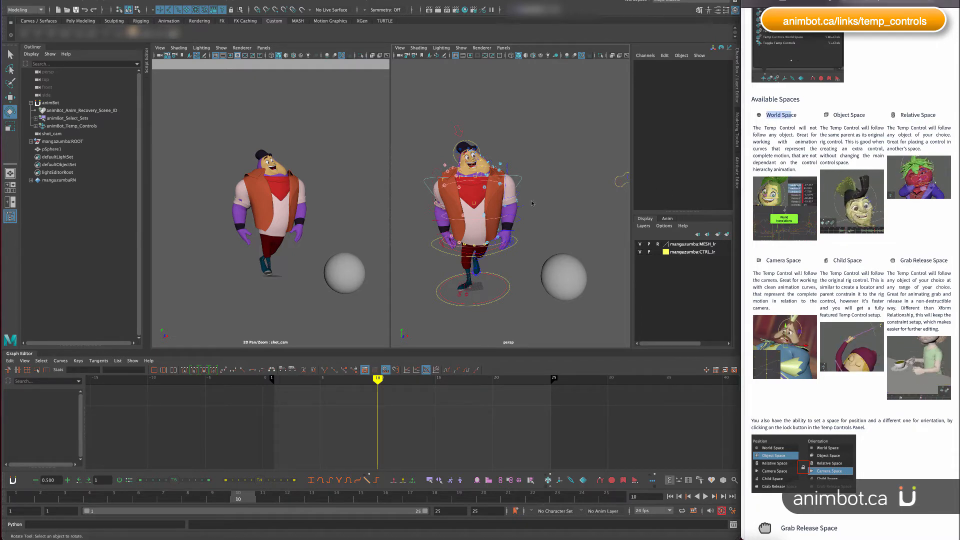
Step: Select spine_2_ik_ctrl on the character rig
left_click(472, 287)
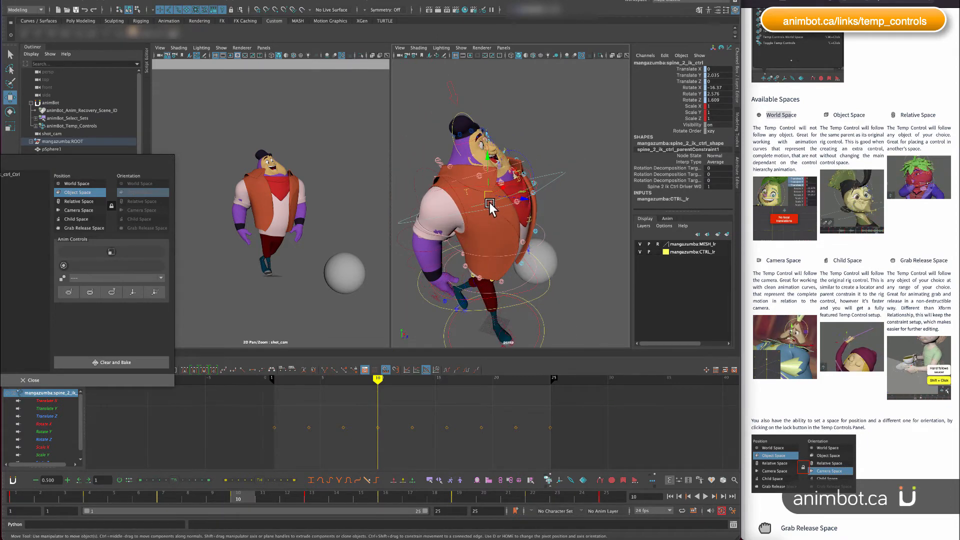
Step: Lean the torso and shift the hips via temp controls, then set Position to Camera Space
left_click_drag(490, 208, 499, 205)
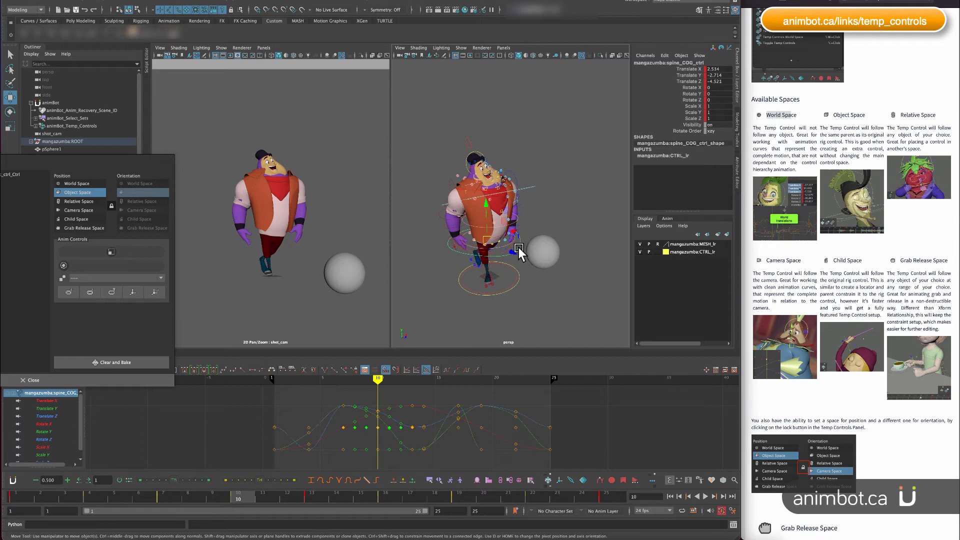
left_click_drag(519, 250, 511, 234)
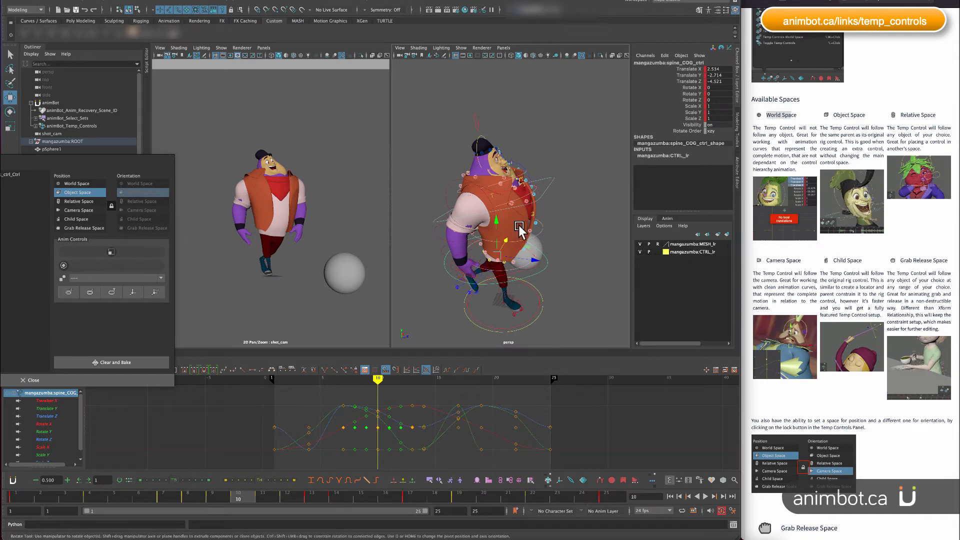
left_click_drag(519, 232, 531, 260)
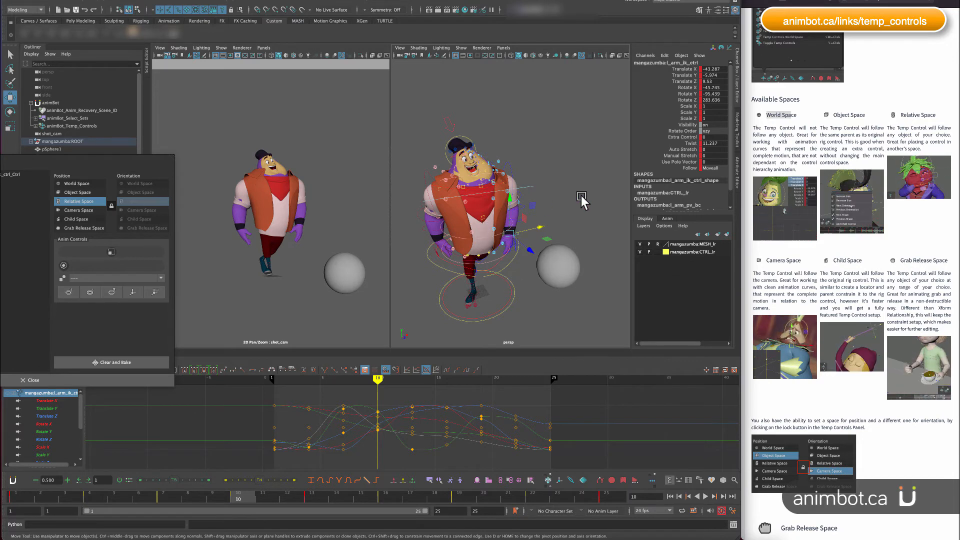
mouse_move(547, 258)
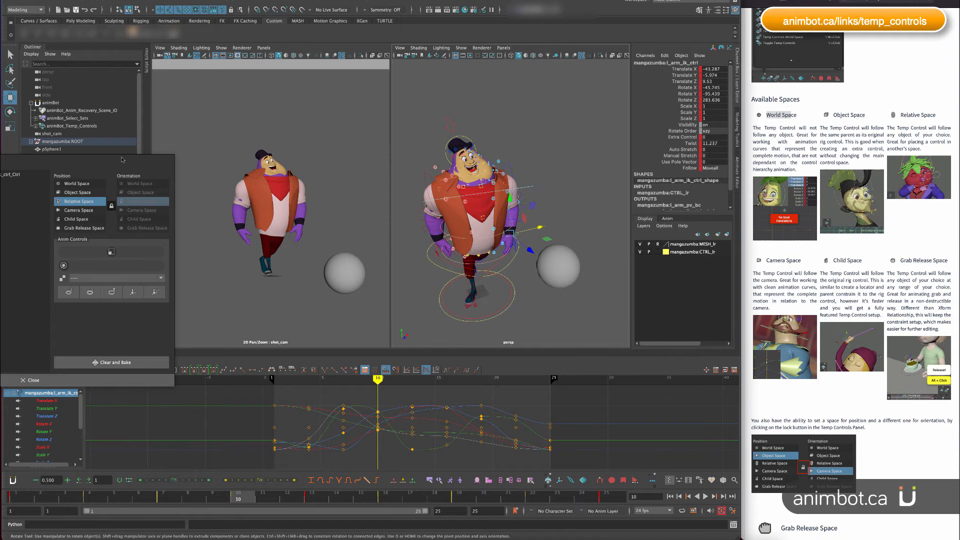
left_click(78, 210)
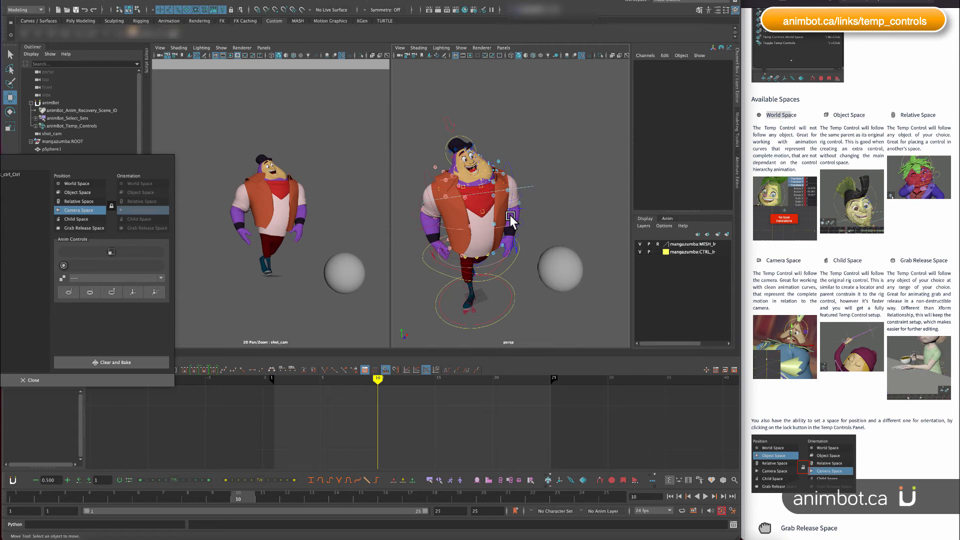
Step: Rotate the character's upper body through the camera-space temp control
left_click_drag(511, 221, 511, 270)
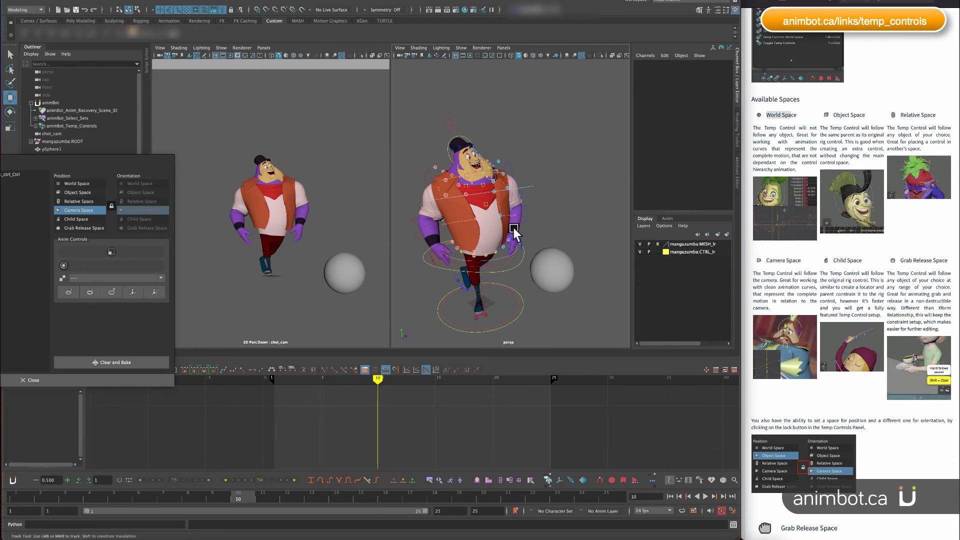
left_click(52, 134)
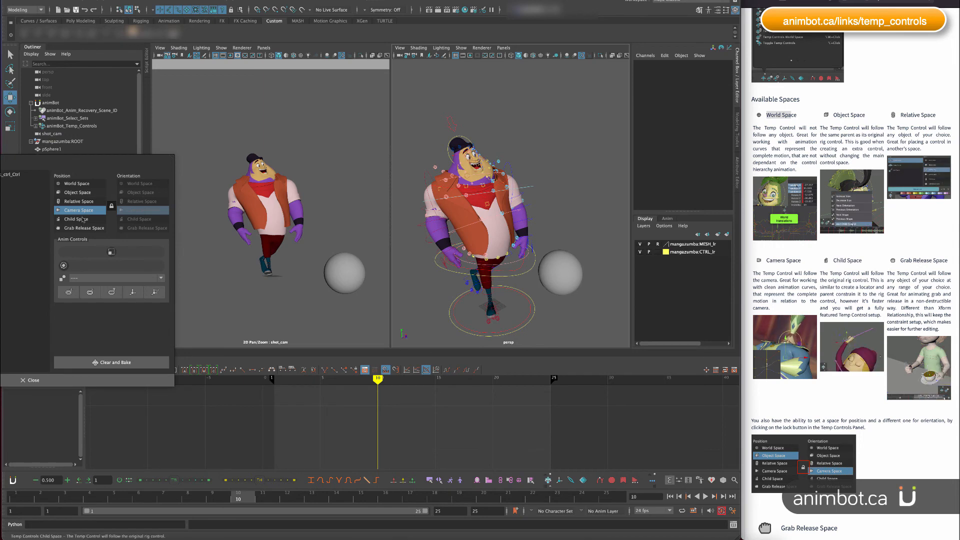
Step: Switch the temp control to Child Space, then bend and shift the torso with it
left_click(75, 219)
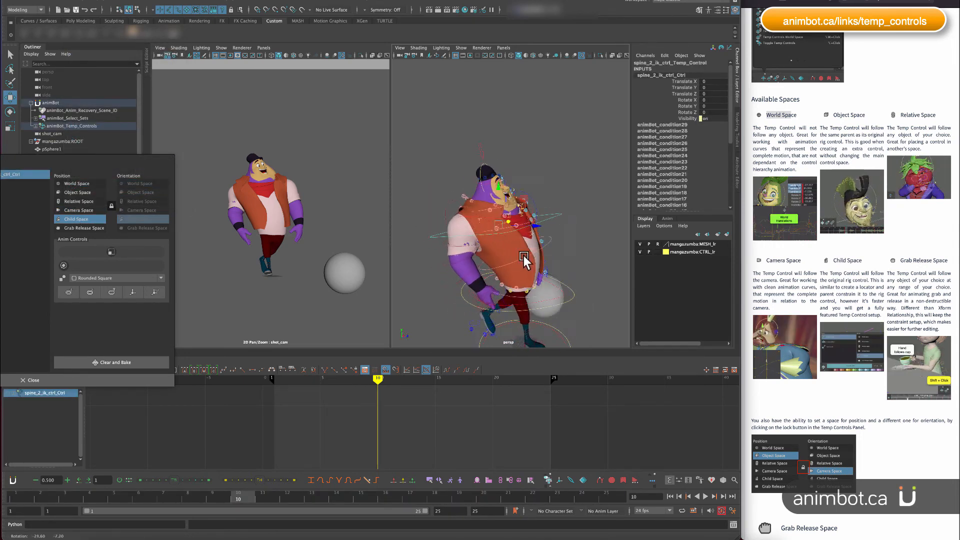
left_click_drag(523, 254, 553, 214)
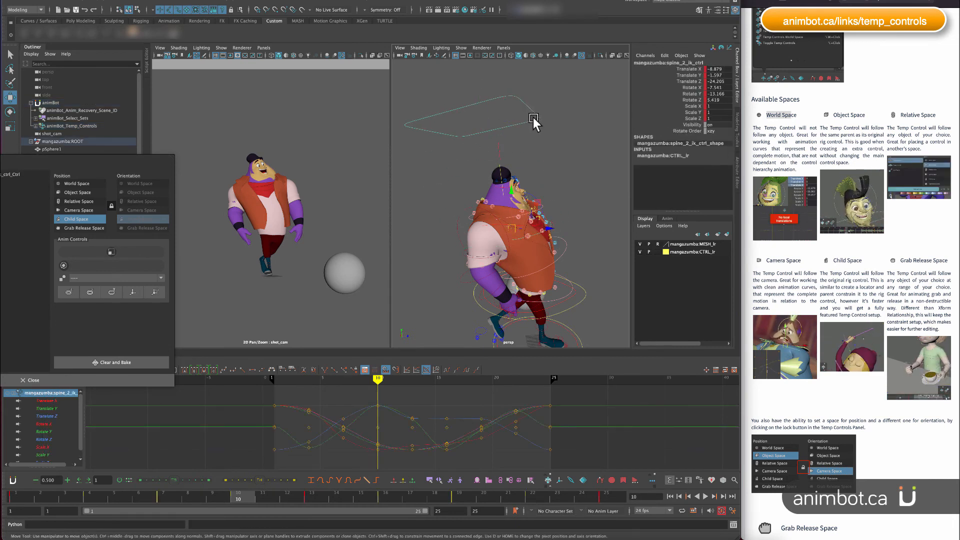
left_click_drag(533, 119, 564, 242)
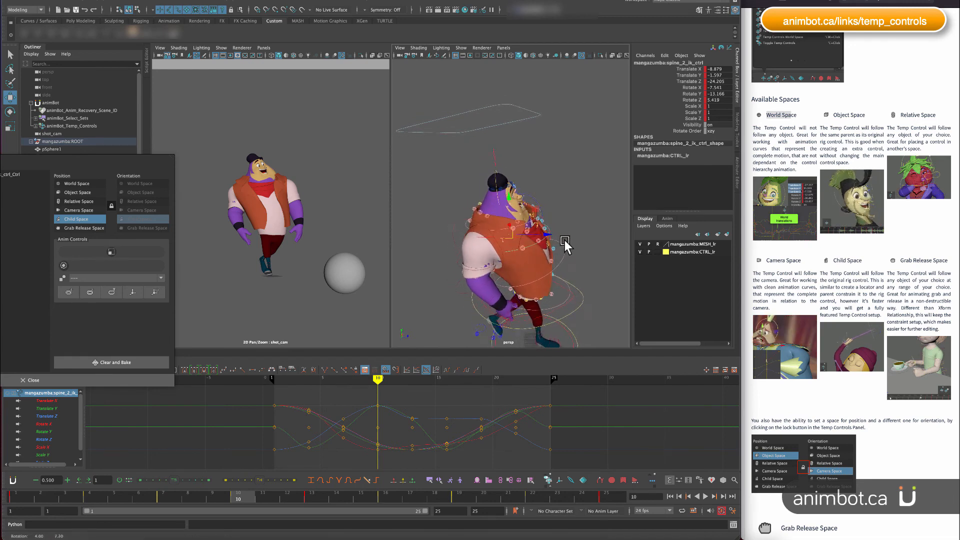
left_click_drag(563, 245, 499, 236)
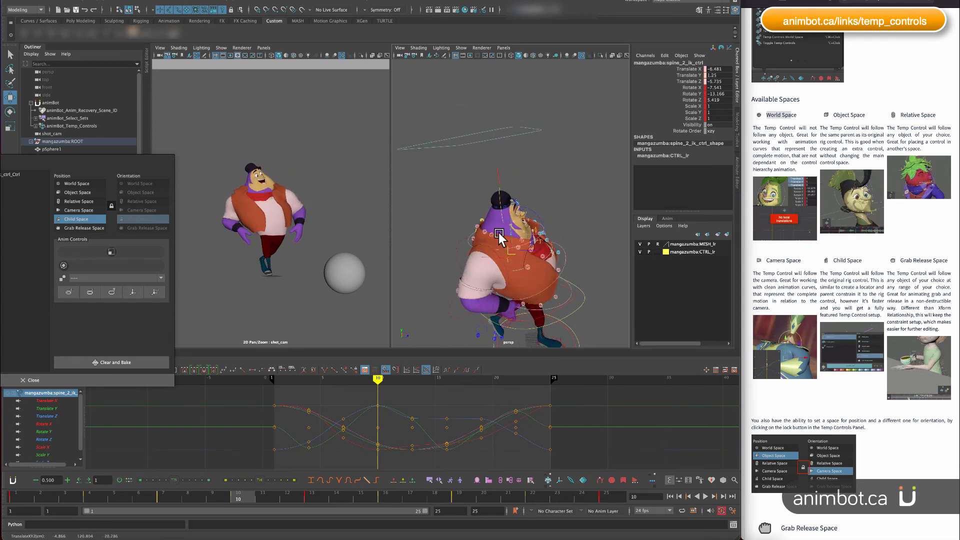
left_click_drag(499, 235, 554, 236)
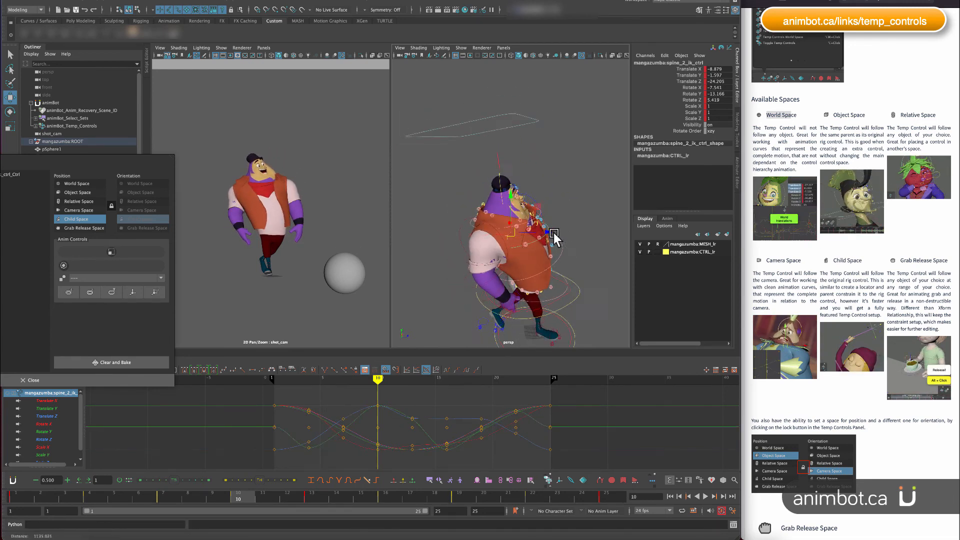